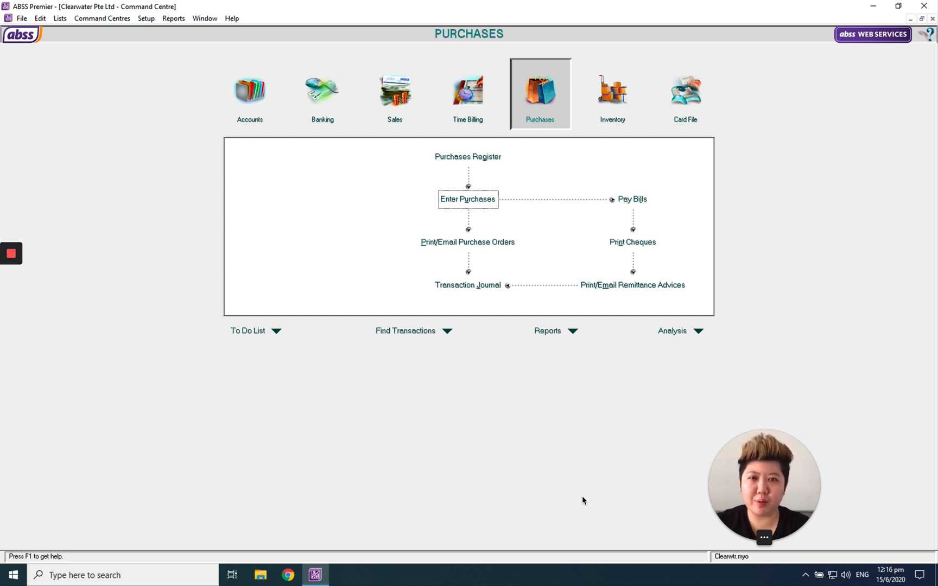
mouse_move(554, 130)
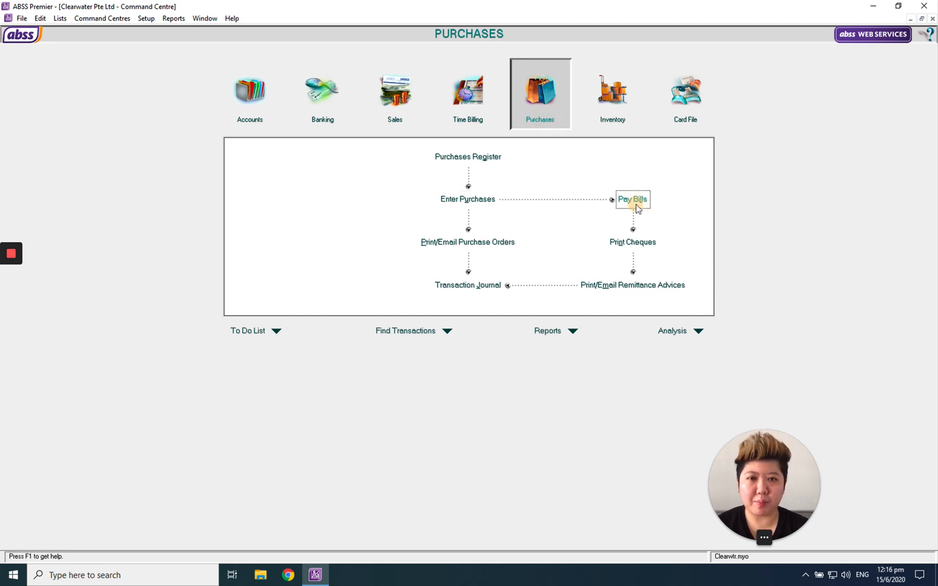
Step: Start a Pay Bills entry, keeping 1-2110 UOB SGD as the paying account
click(632, 199)
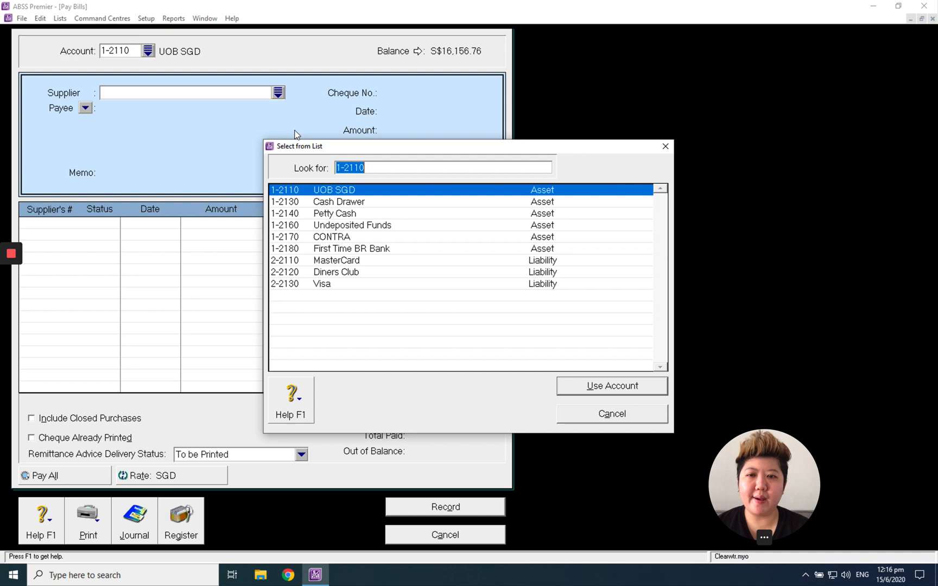
mouse_move(364, 197)
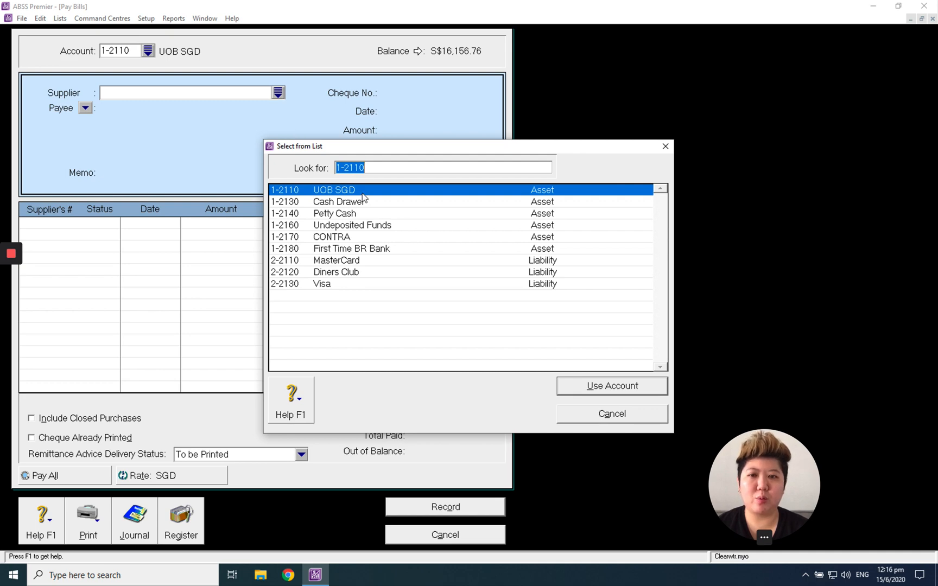
click(611, 386)
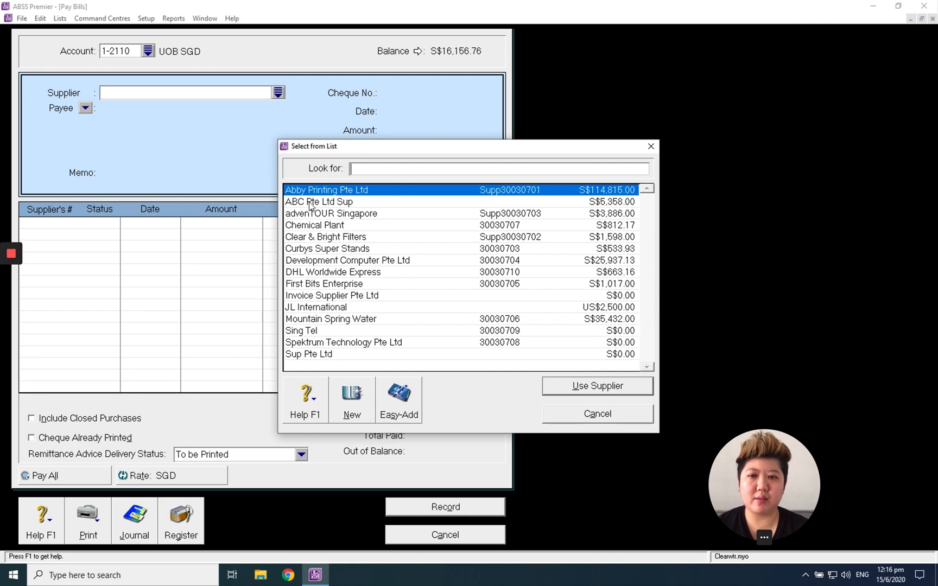
Step: Choose ABC Pte Ltd Sup as payee and enter cheque number UB678364
double_click(319, 202)
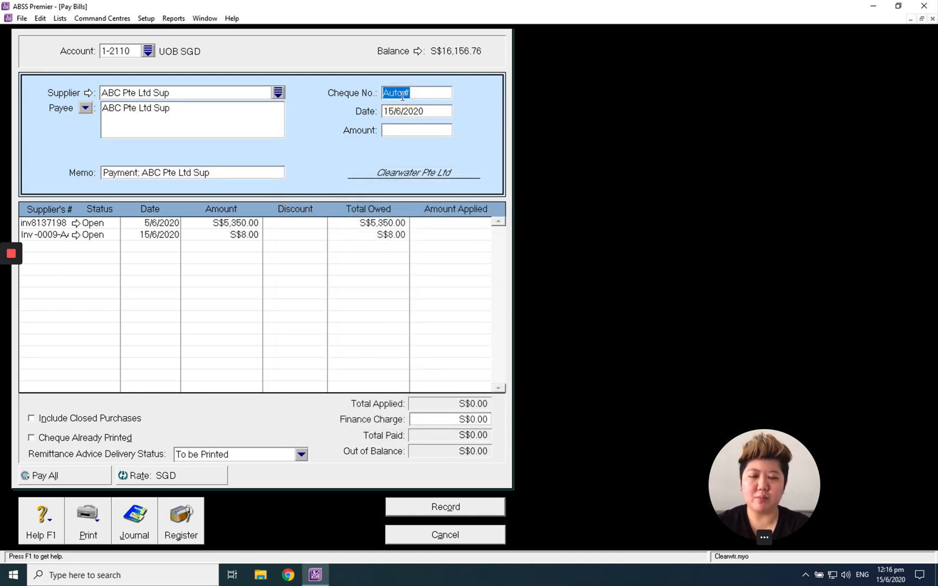
text(UB6)
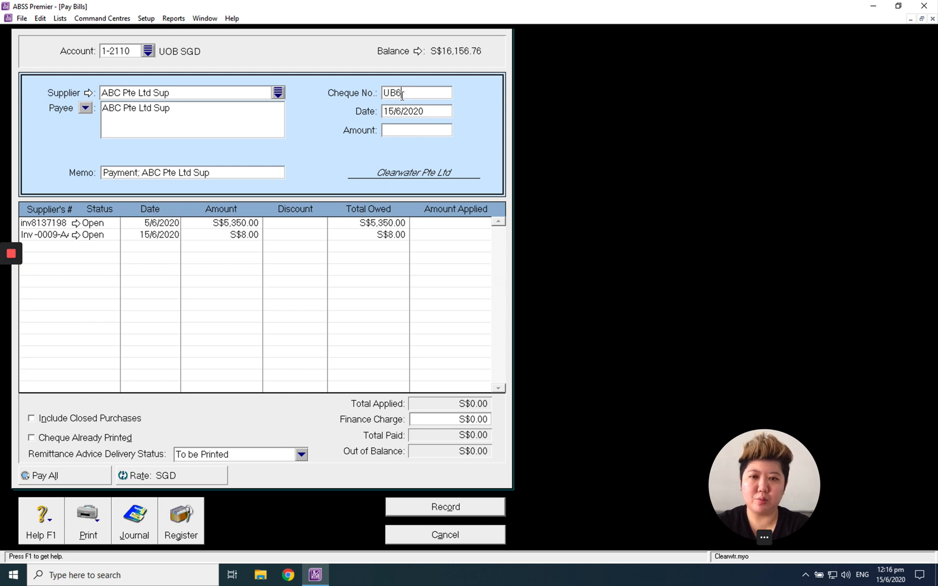
text(78364)
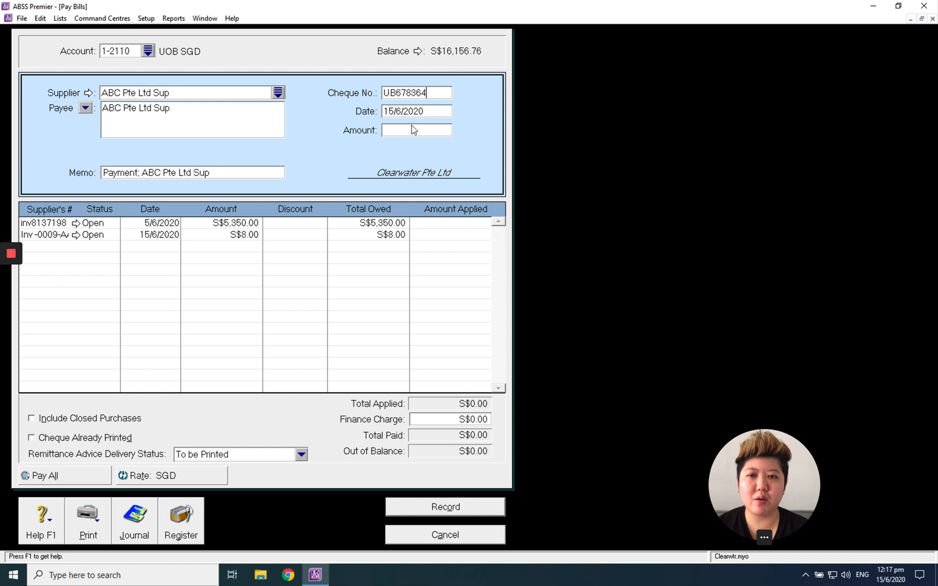
Step: Record a S$1,000 payment applied to invoice inv8137198 for ABC Pte Ltd Sup
click(416, 130)
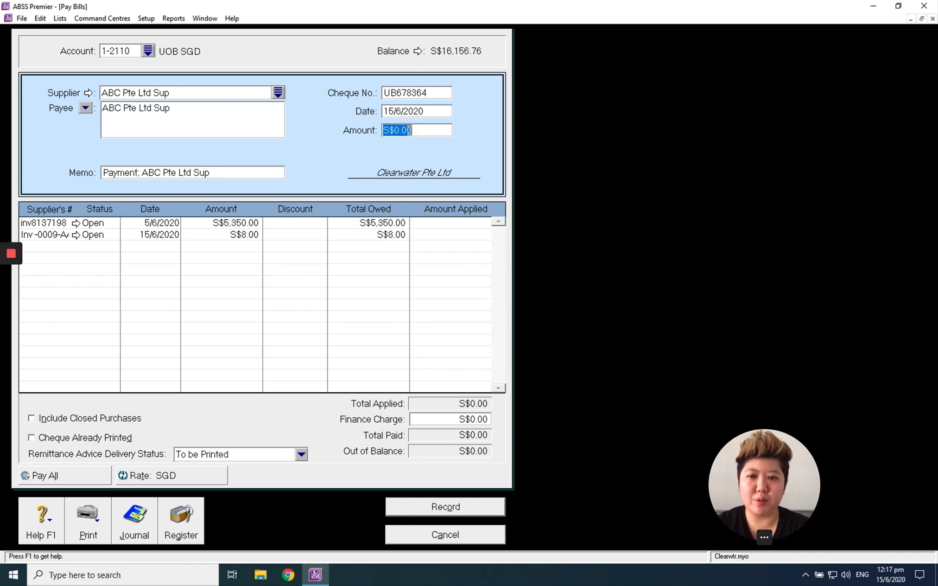
text(1)
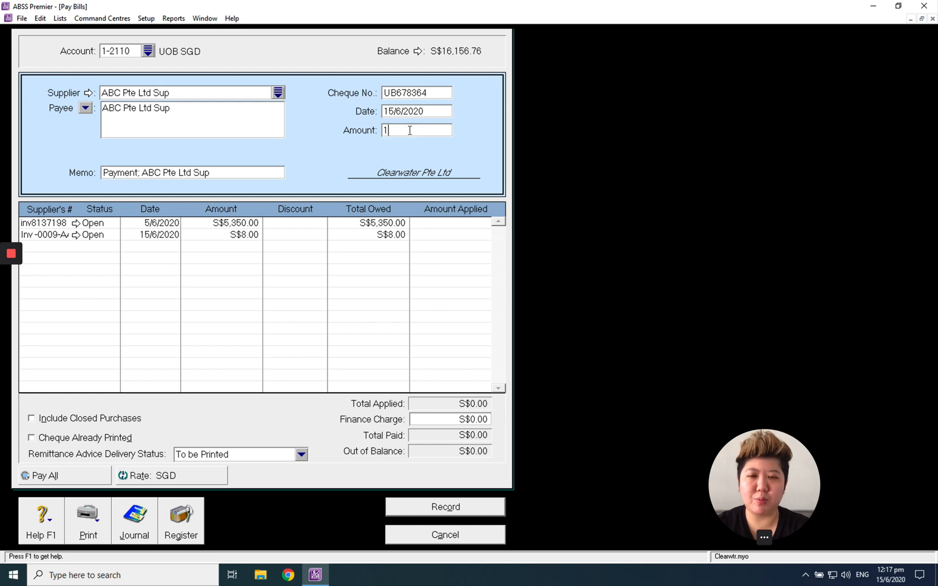
text(000)
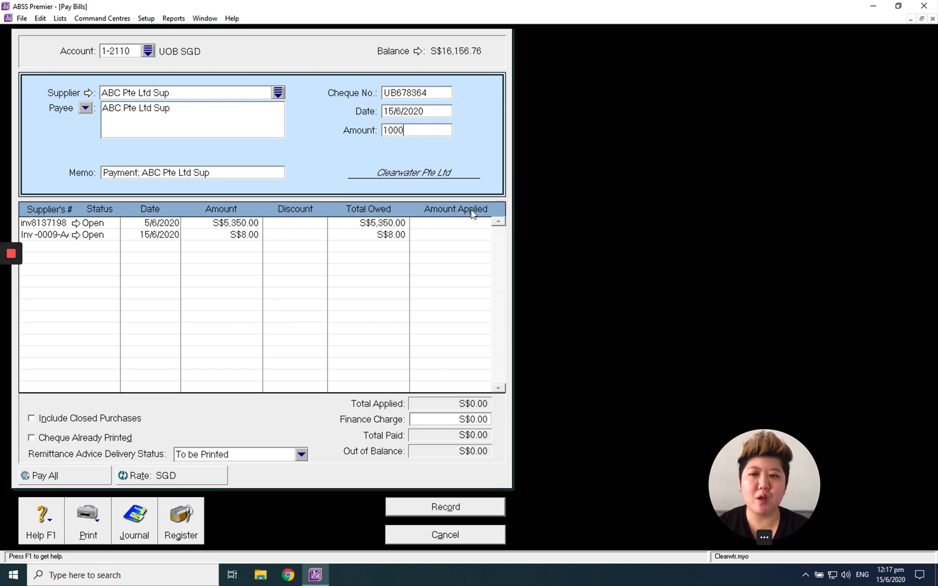
click(467, 223)
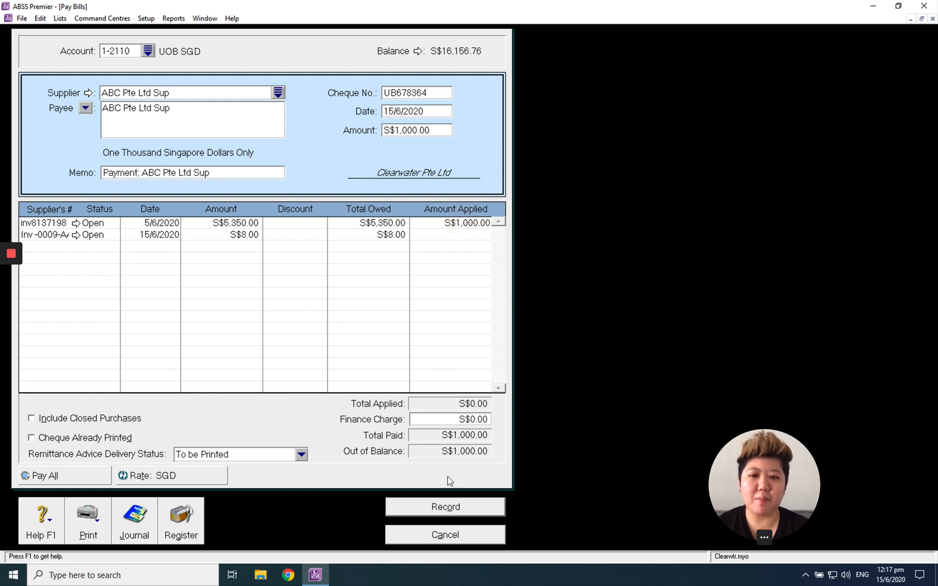
click(445, 507)
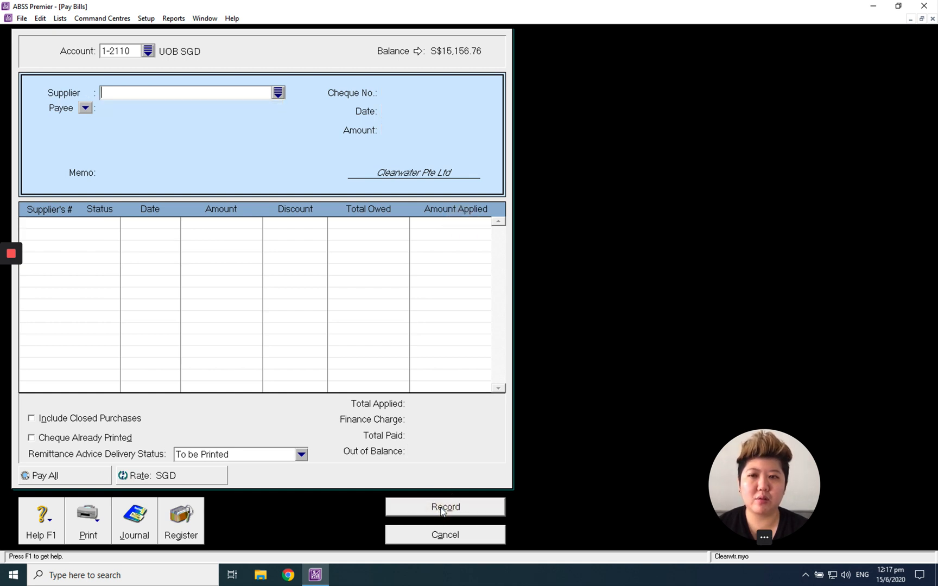
Step: Choose ABC Pte Ltd Sup again as payee for a second payment
click(277, 92)
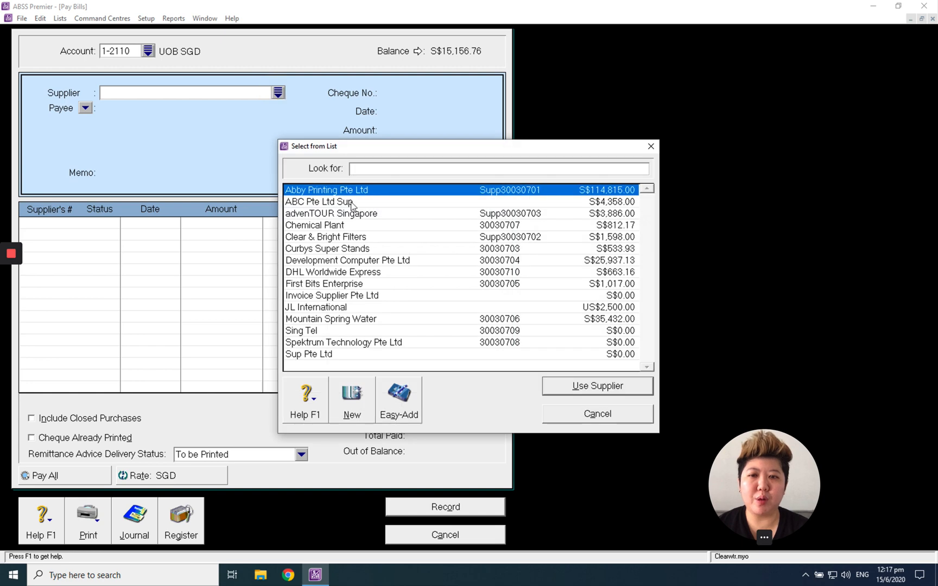
double_click(318, 202)
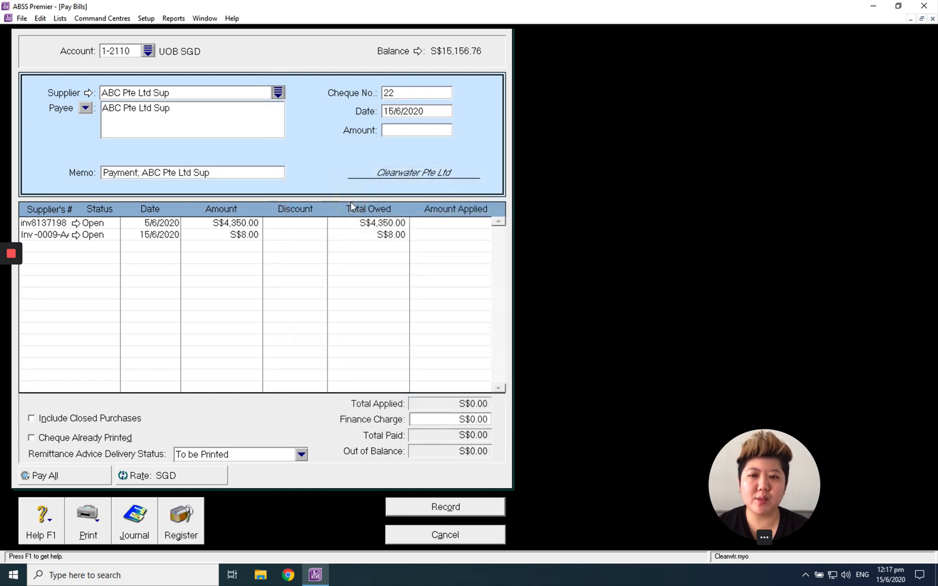
mouse_move(389, 121)
text(UB 82648)
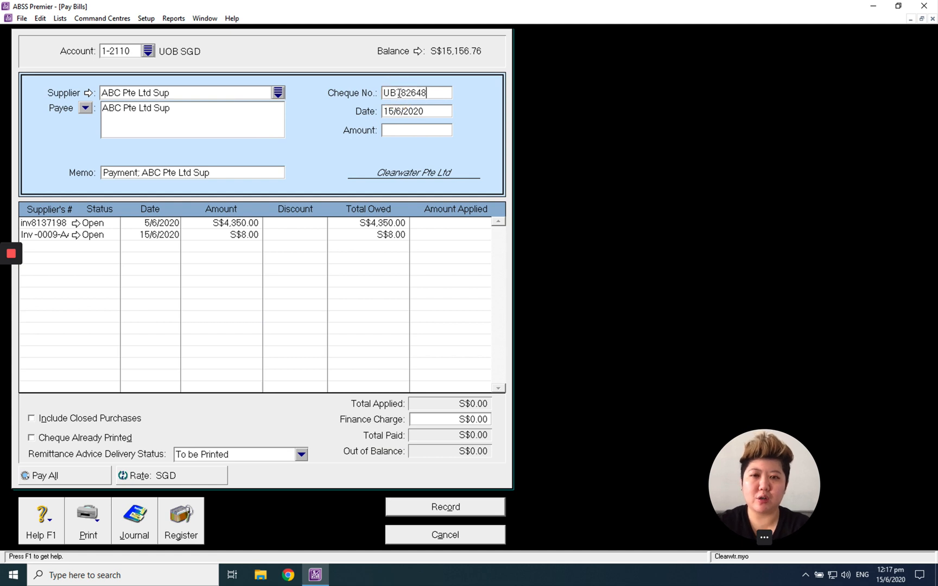
Step: Apply the full owed amounts to both open invoices with Pay All (S$4,358.00)
click(42, 476)
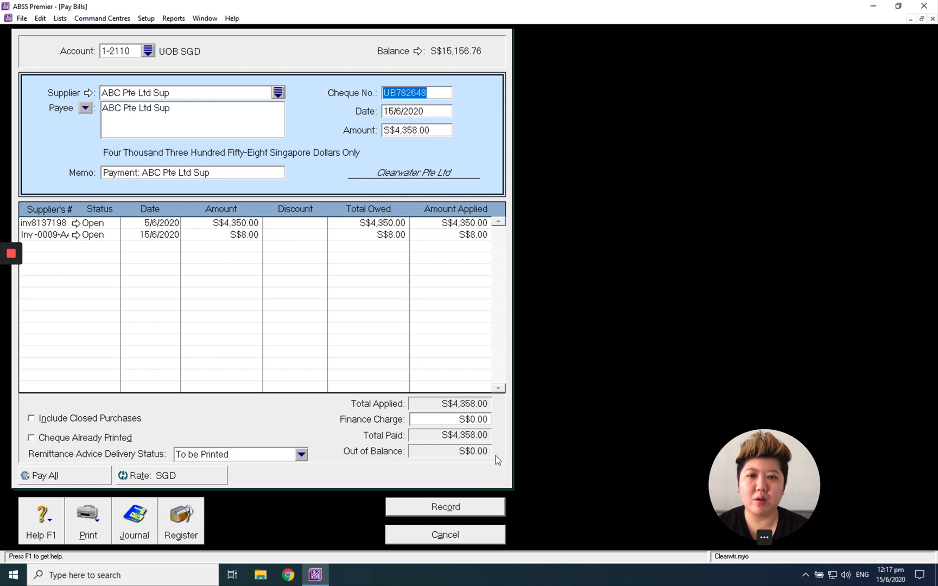
mouse_move(446, 133)
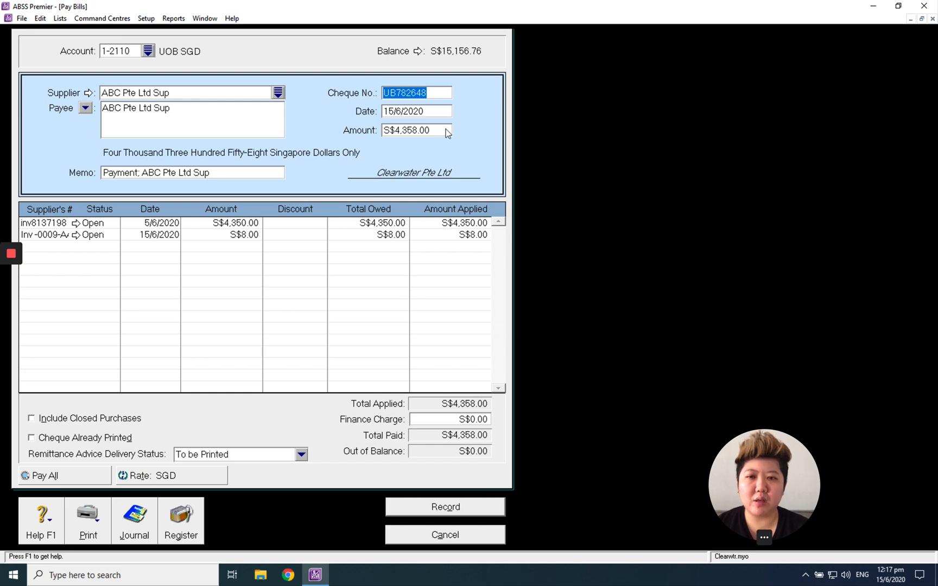